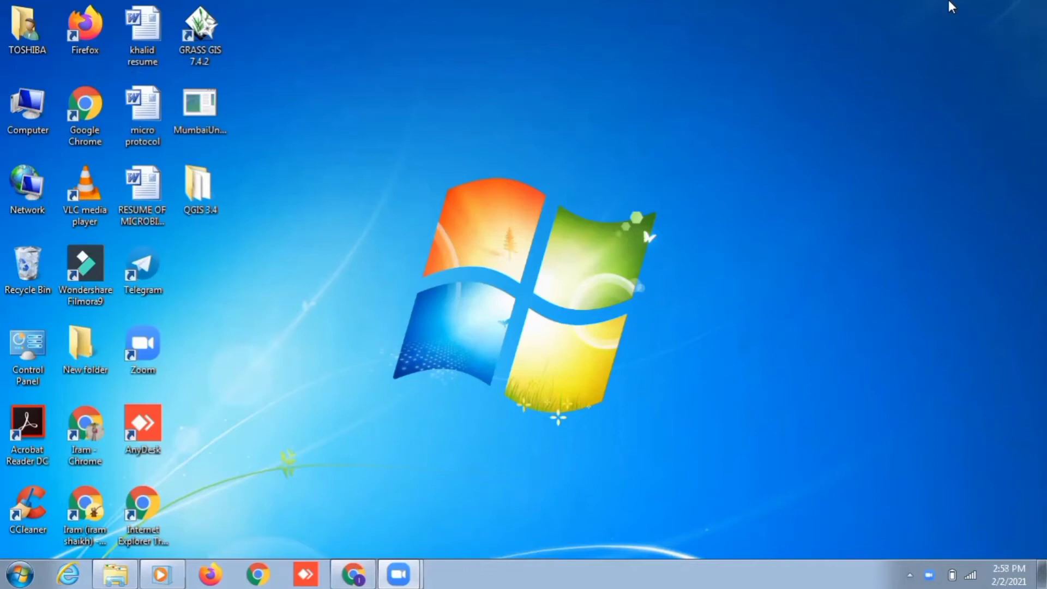
# Launch Chrome, search Google for 'qgis', and open qgis.org
pyautogui.click(352, 573)
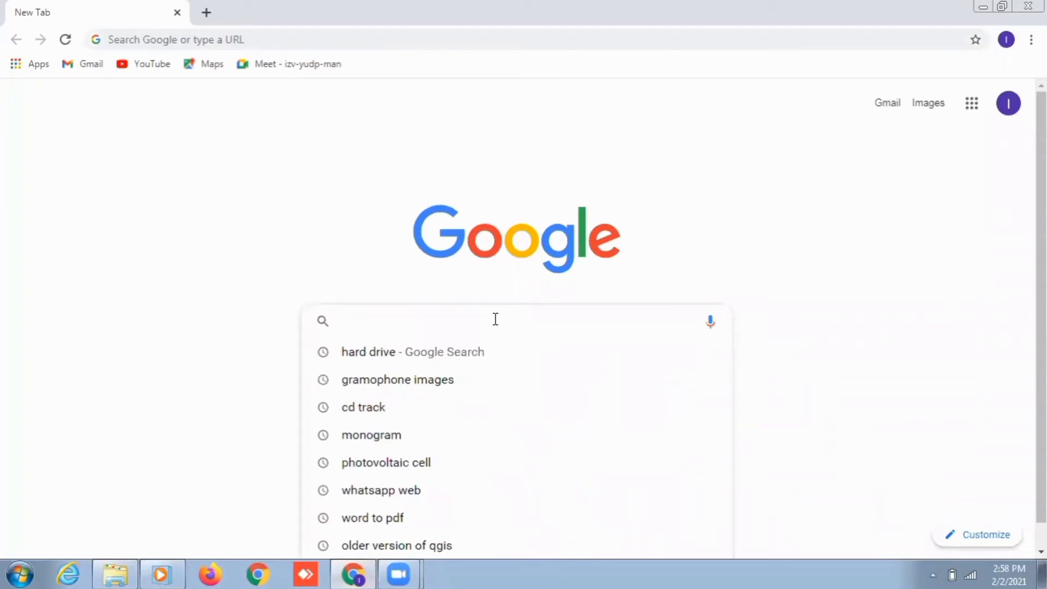
pyautogui.write('q')
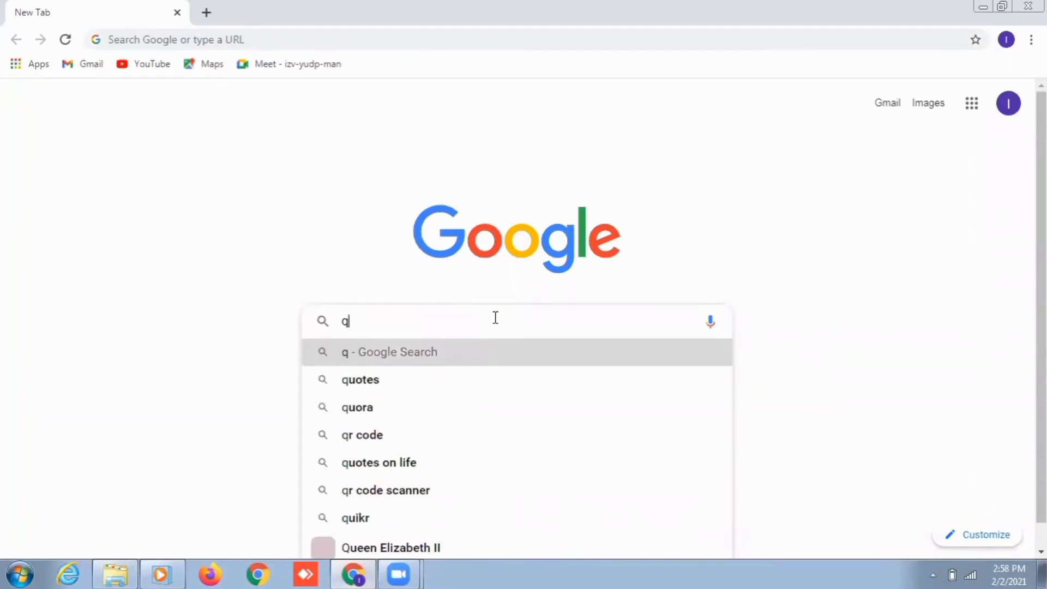
pyautogui.write('gis')
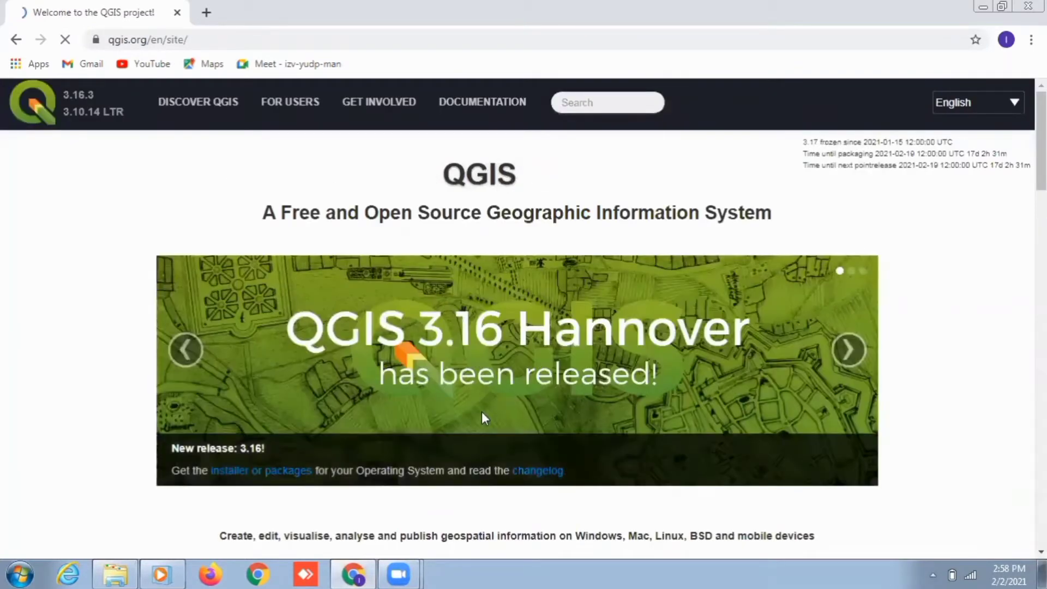
# Go to the Download QGIS page and scroll through the Windows, macOS, Linux and BSD installers
pyautogui.scroll(-3)
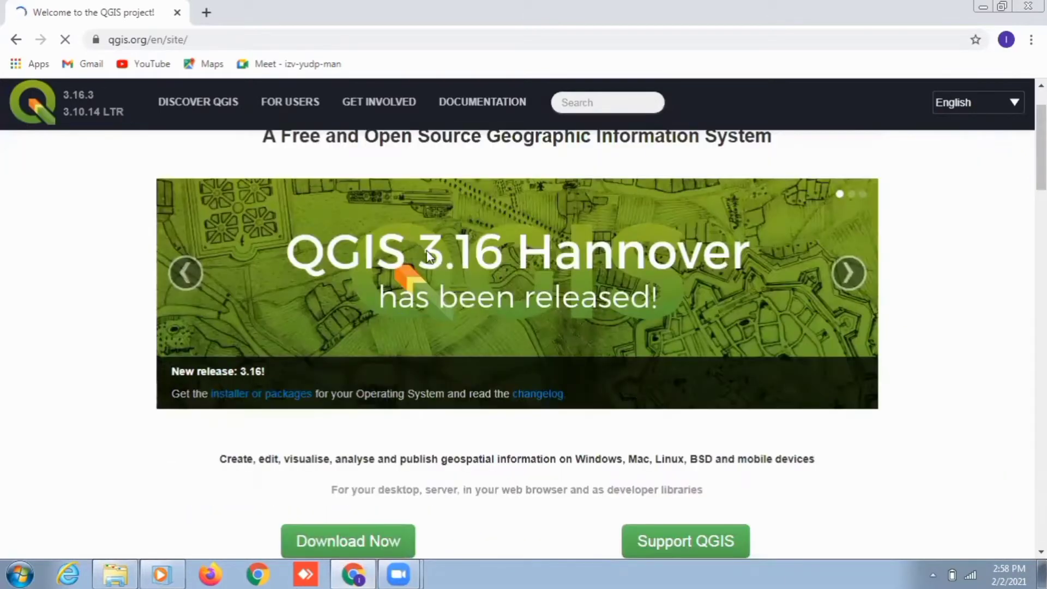
pyautogui.moveTo(481, 279)
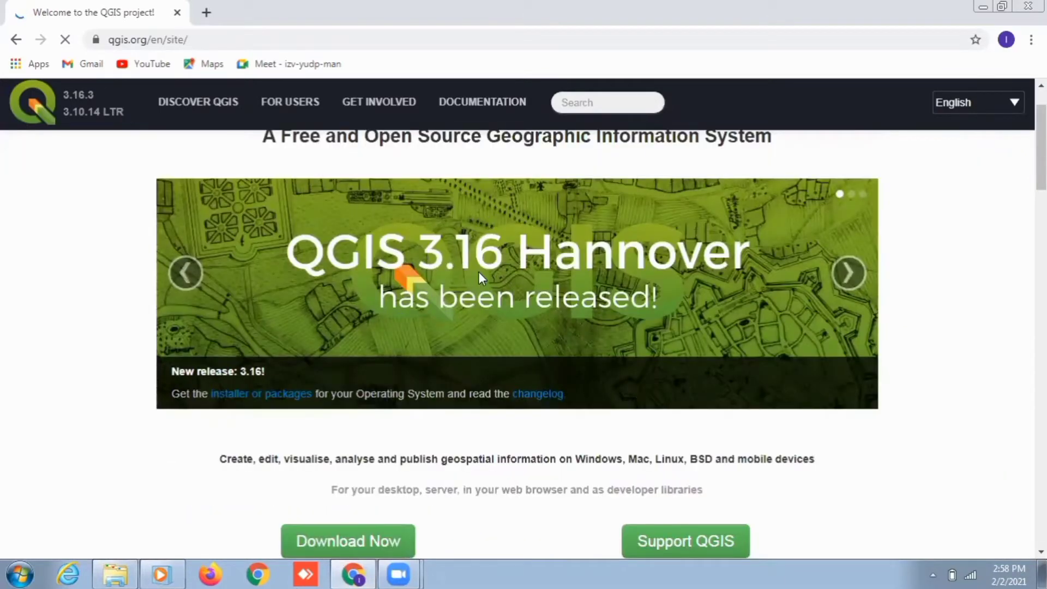
pyautogui.click(347, 541)
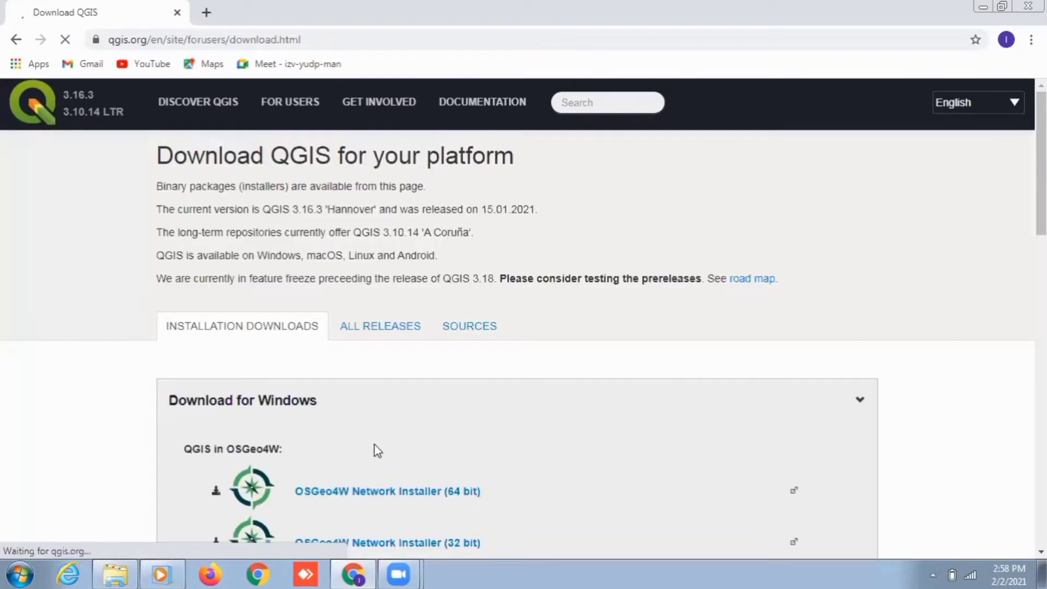
pyautogui.scroll(-3)
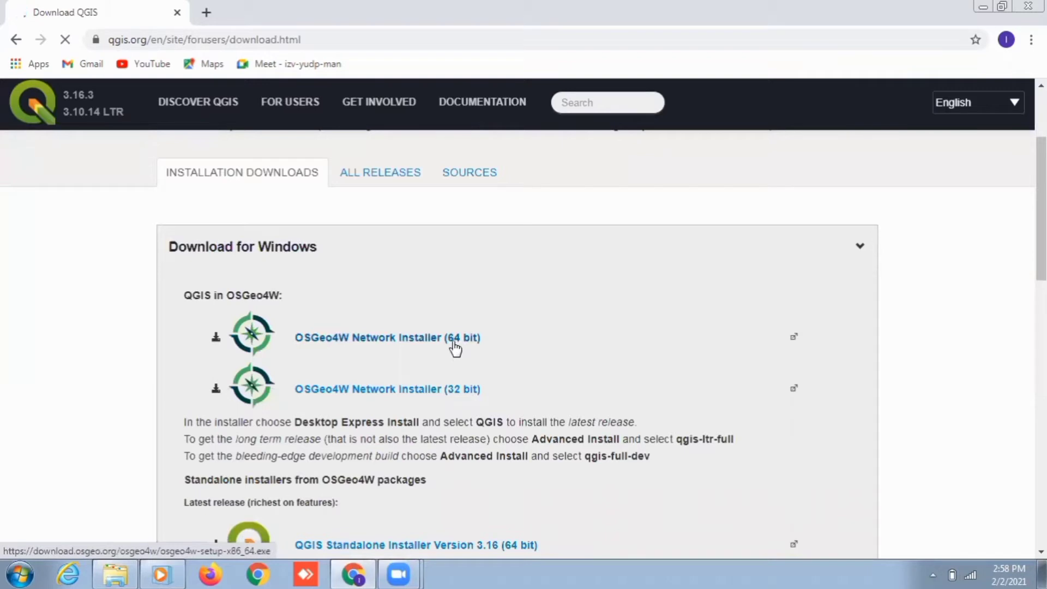
pyautogui.moveTo(452, 398)
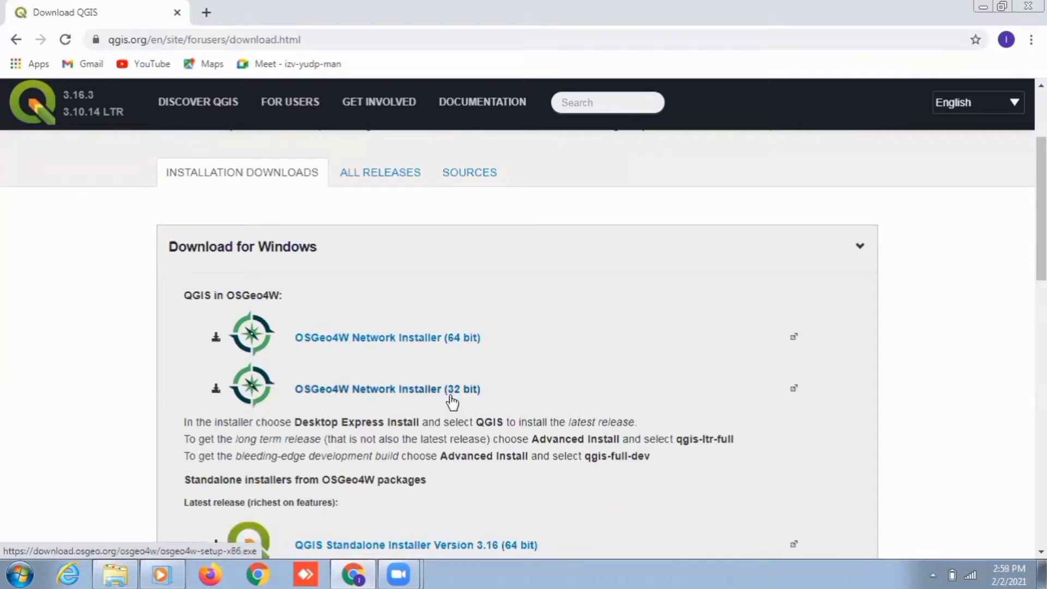
pyautogui.scroll(-3)
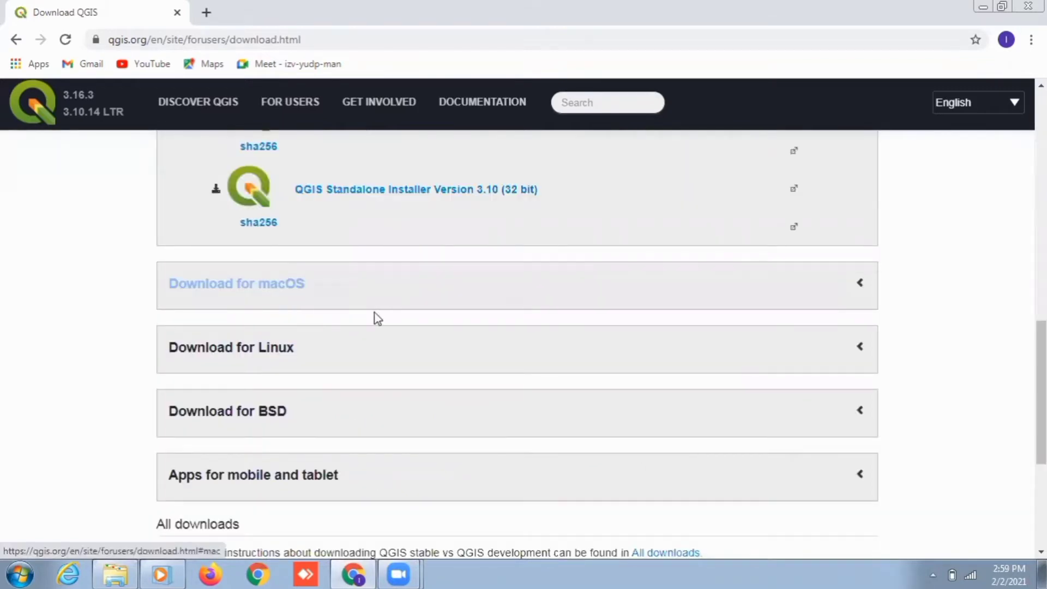
pyautogui.moveTo(360, 418)
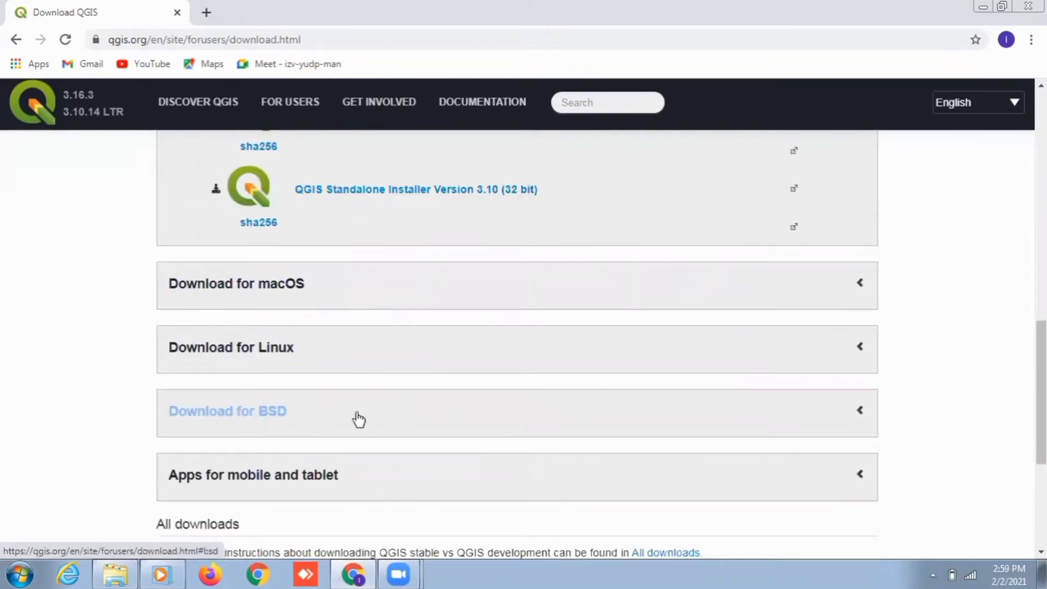
pyautogui.scroll(-3)
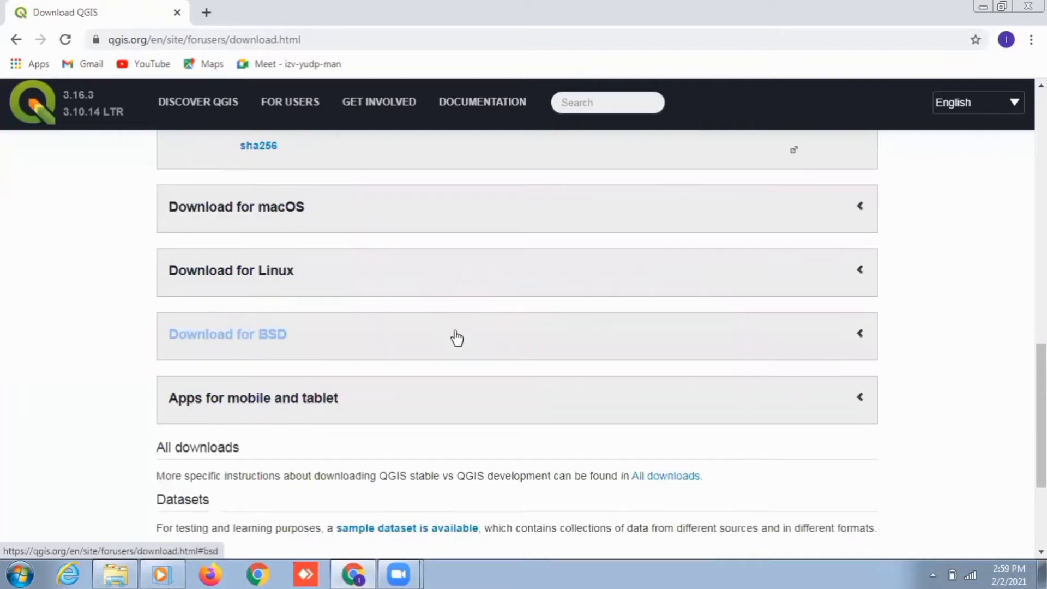
pyautogui.moveTo(391, 409)
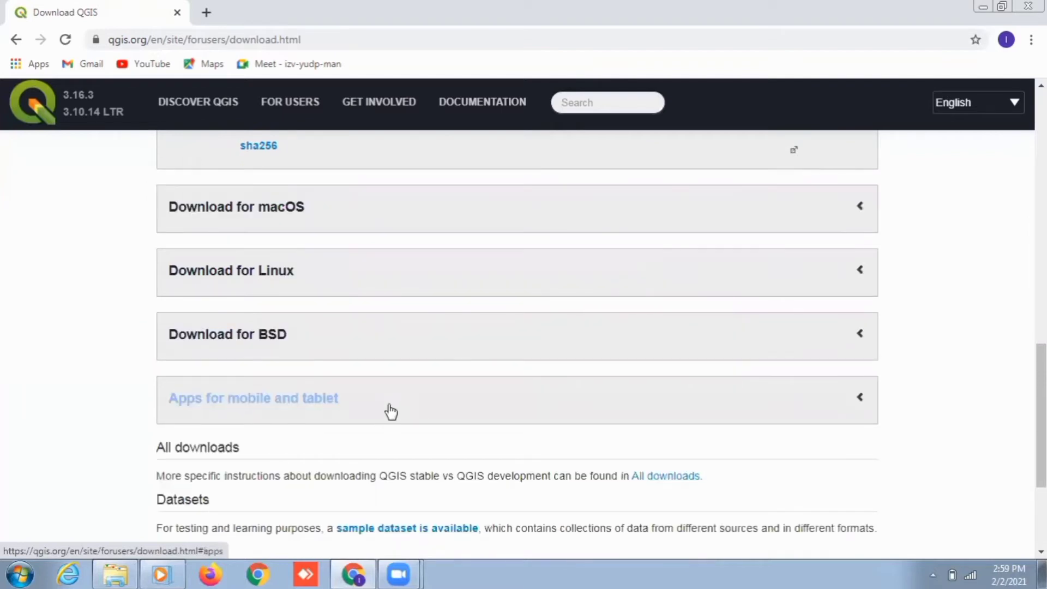
pyautogui.moveTo(619, 392)
pyautogui.write('qgis.org/')
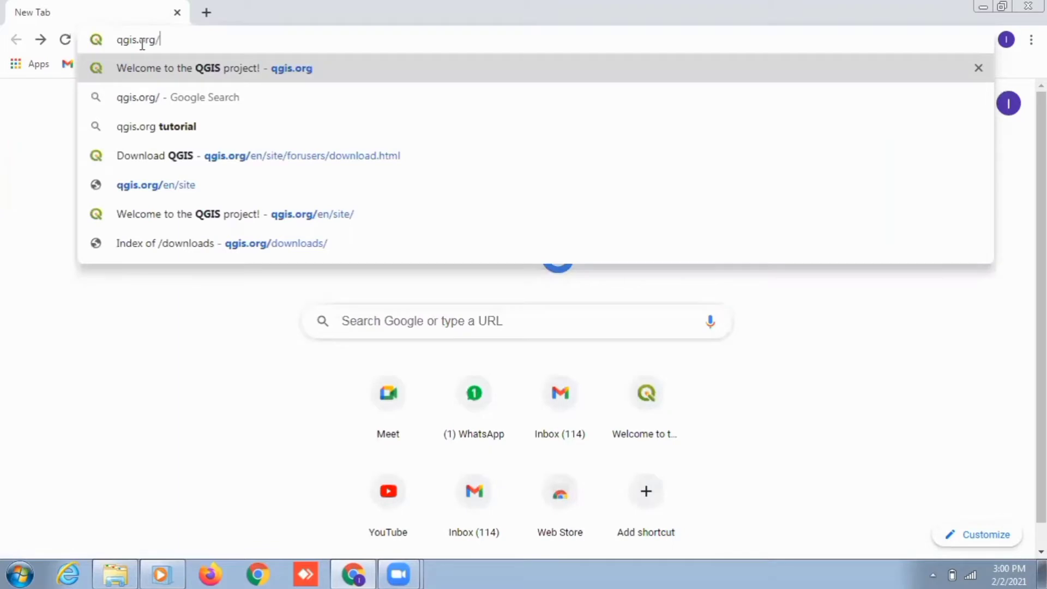
# Navigate a new tab to qgis.org/downloads
pyautogui.write('downlo')
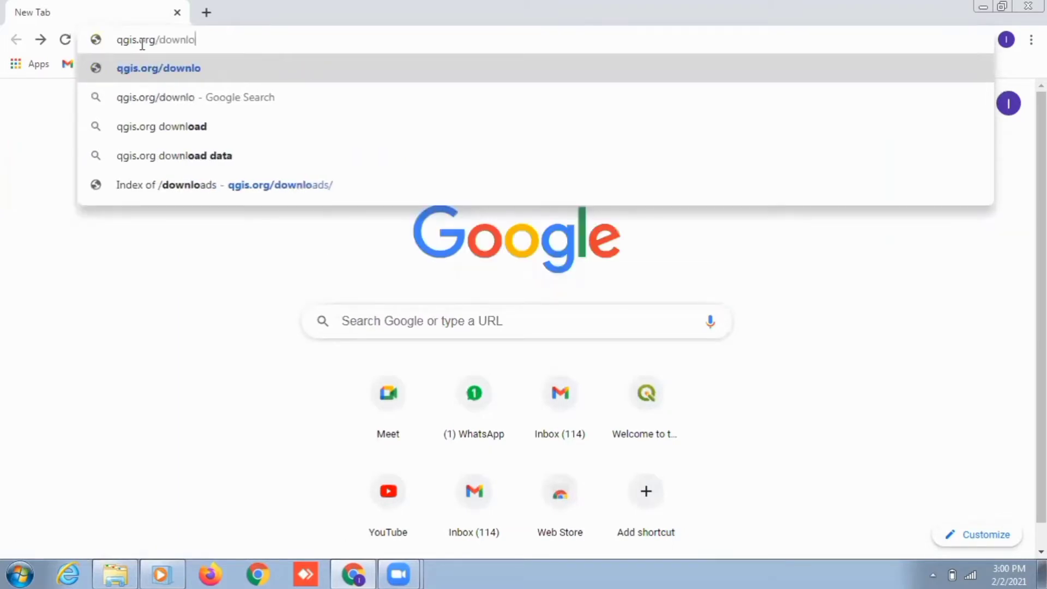
pyautogui.write('ads/')
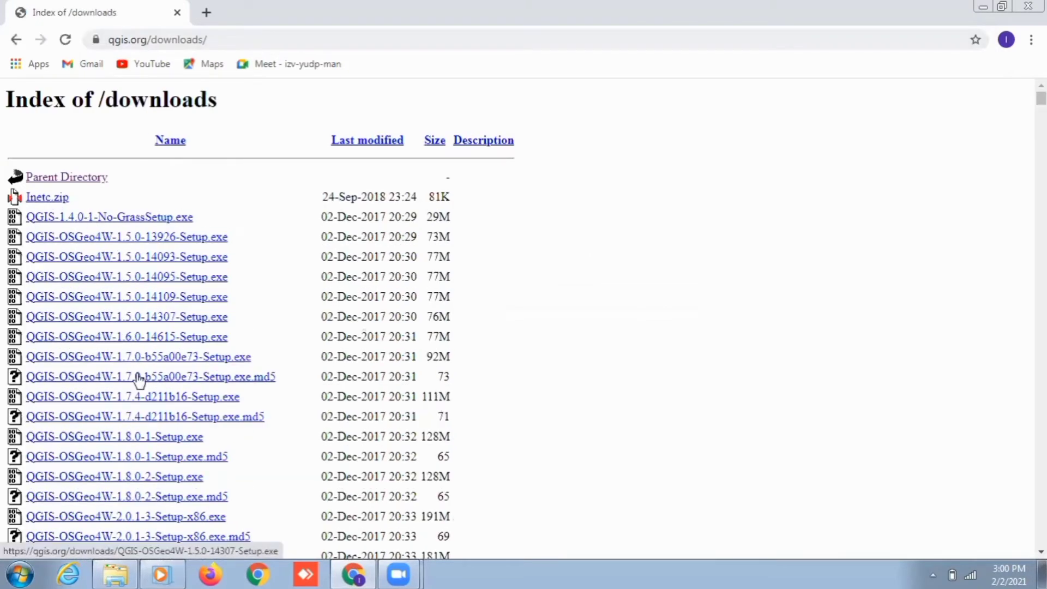
# Scroll to QGIS-OSGeo4W-3.4.0-1-Setup-x86_64.exe and run the downloaded installer
pyautogui.scroll(-3)
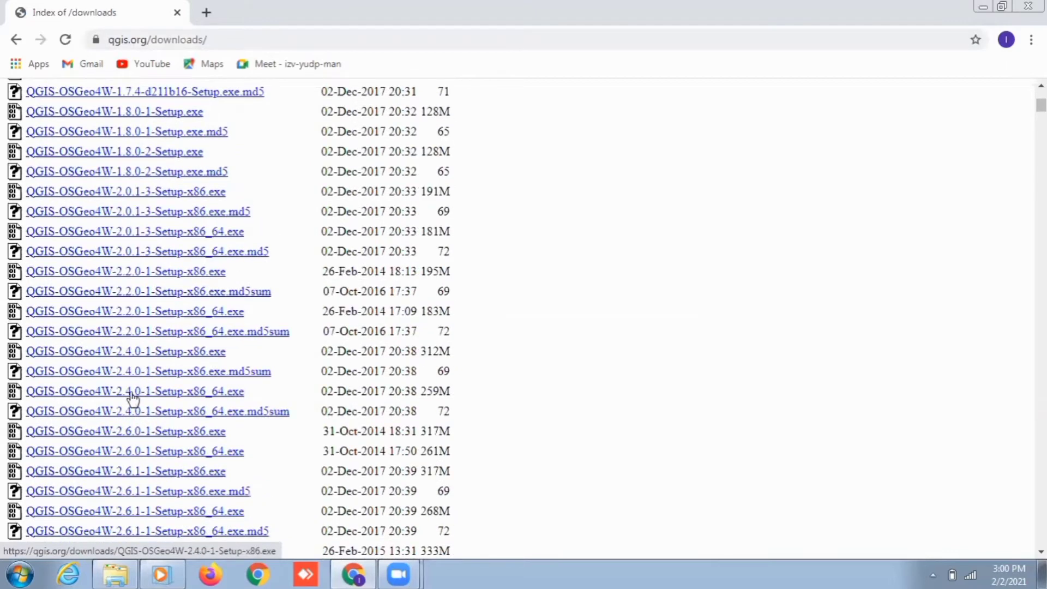
pyautogui.scroll(-3)
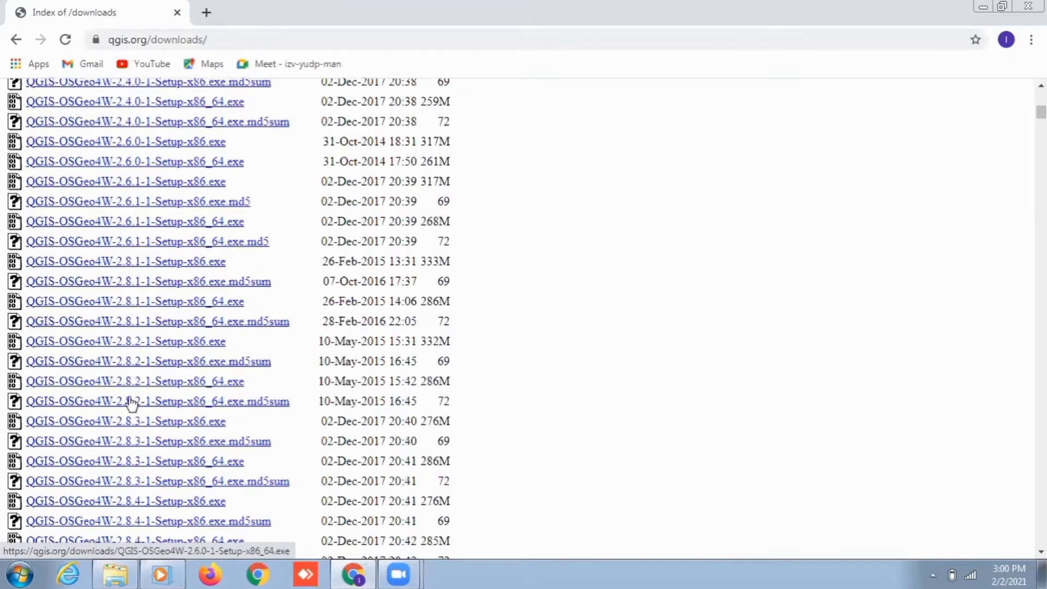
pyautogui.scroll(-3)
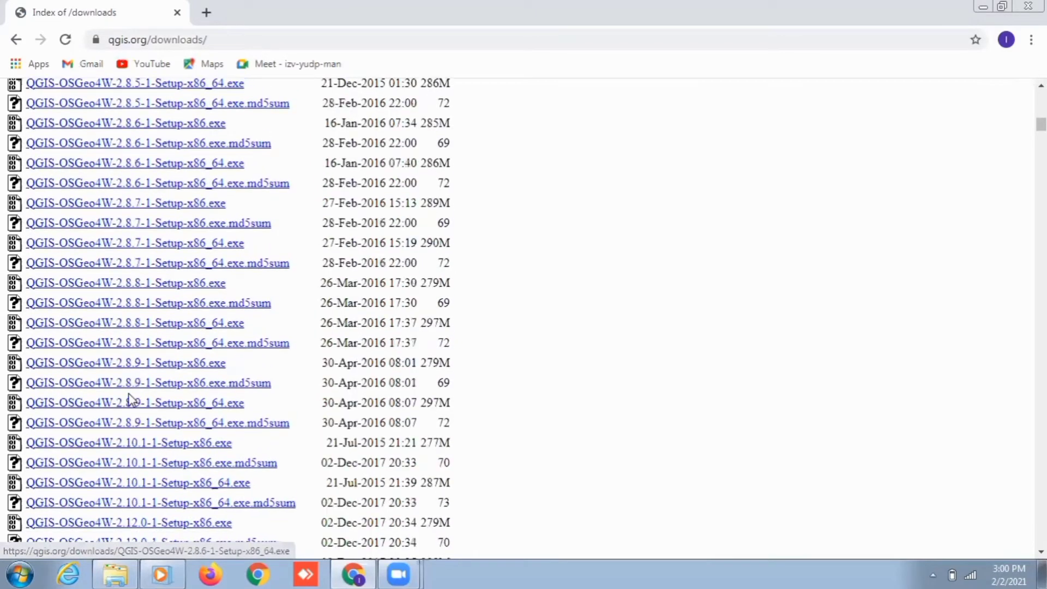
pyautogui.scroll(-3)
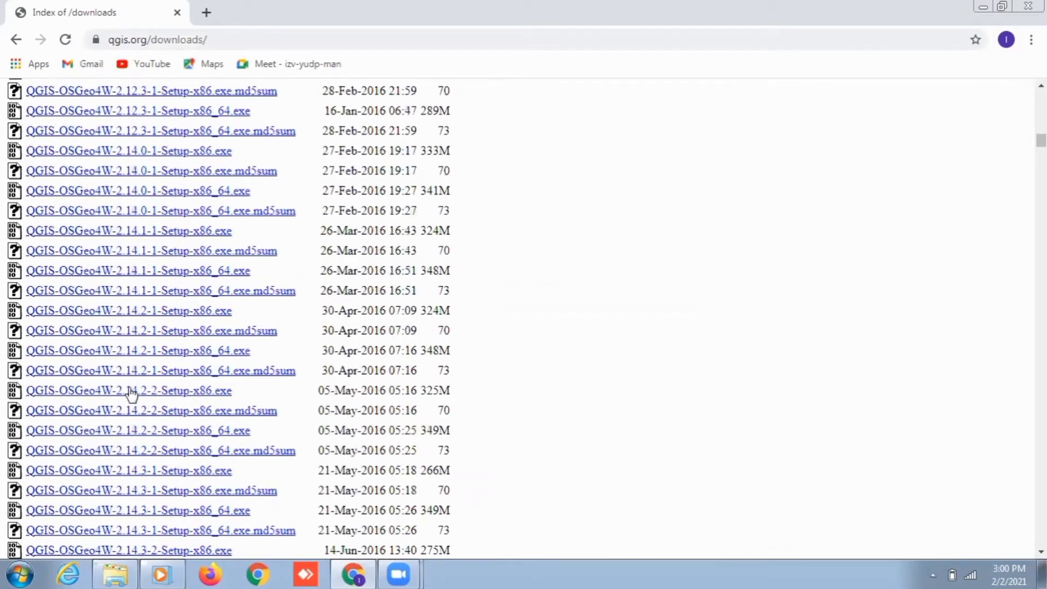
pyautogui.scroll(-3)
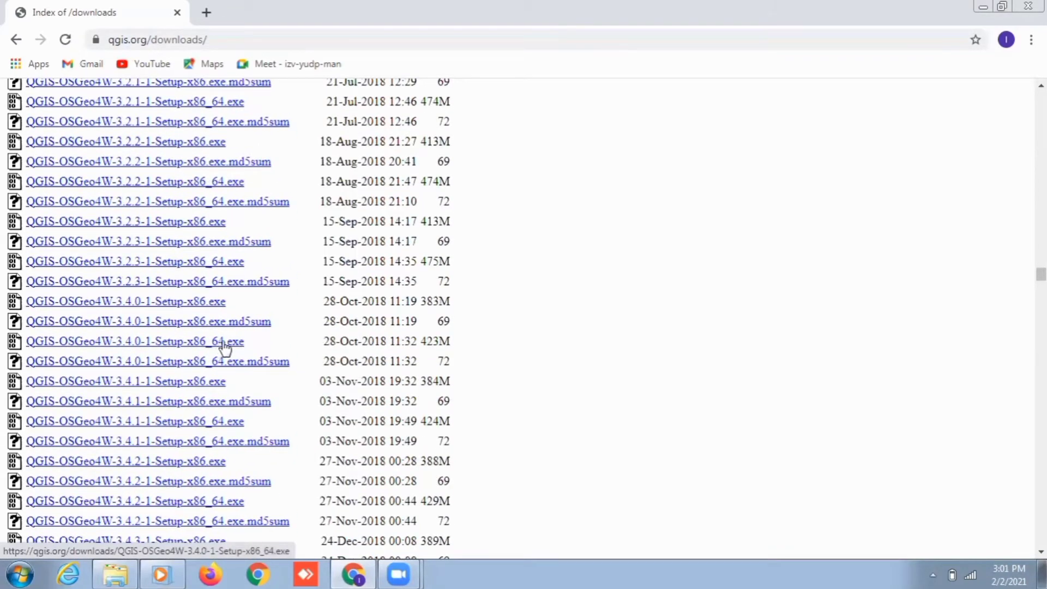
pyautogui.moveTo(207, 386)
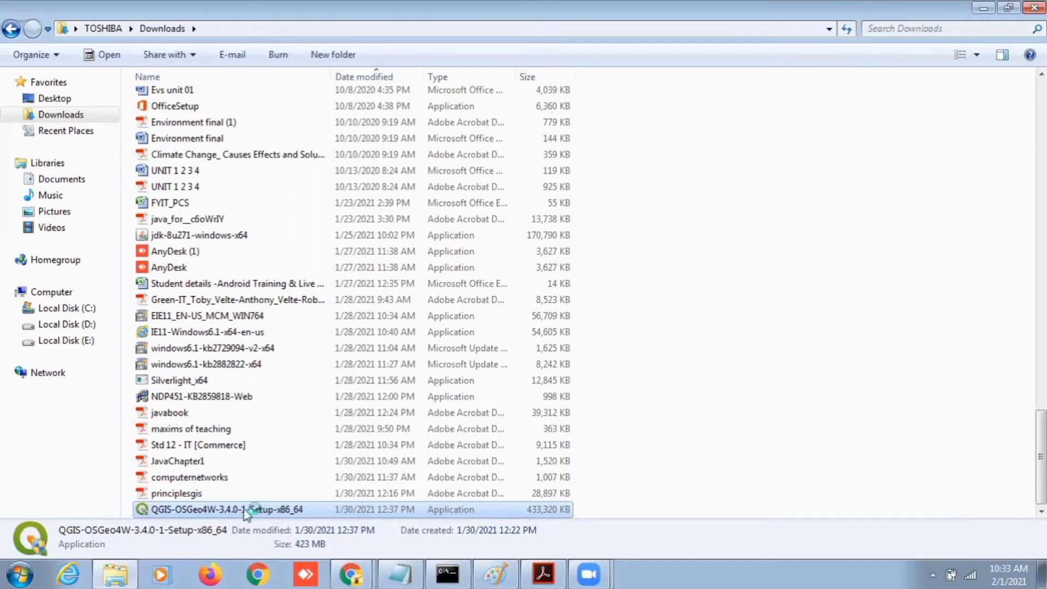
pyautogui.doubleClick(226, 509)
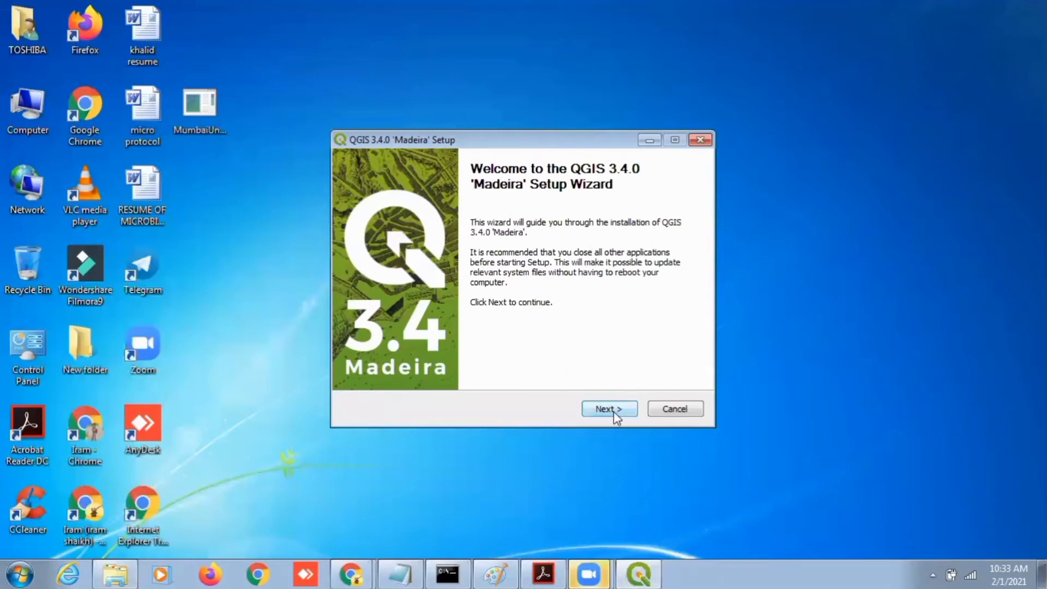
# Accept the license, keep C:\Program Files\QGIS 3.4 and default components, and install
pyautogui.click(608, 409)
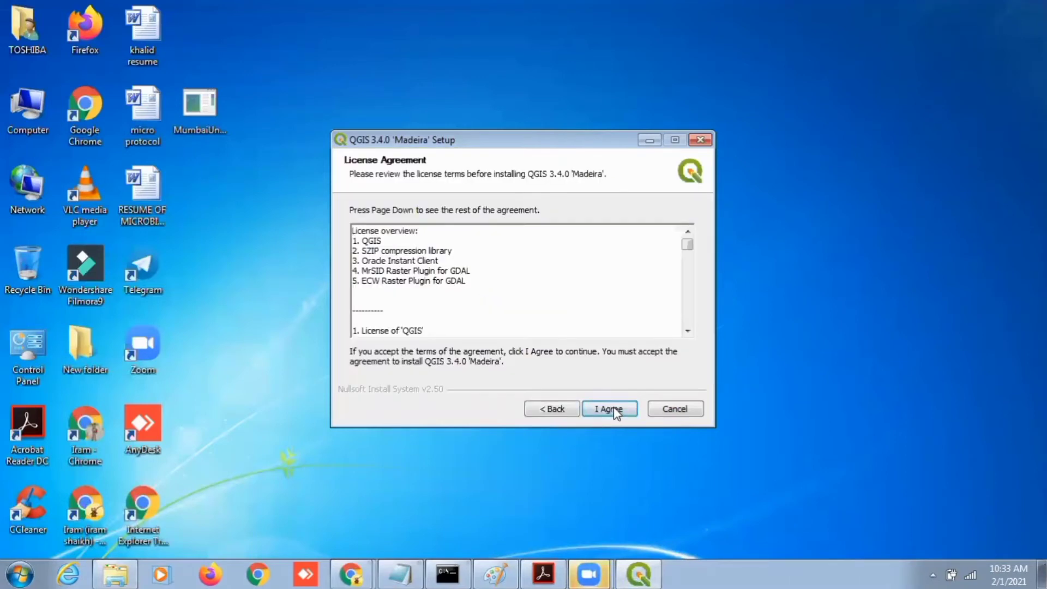
pyautogui.scroll(-3)
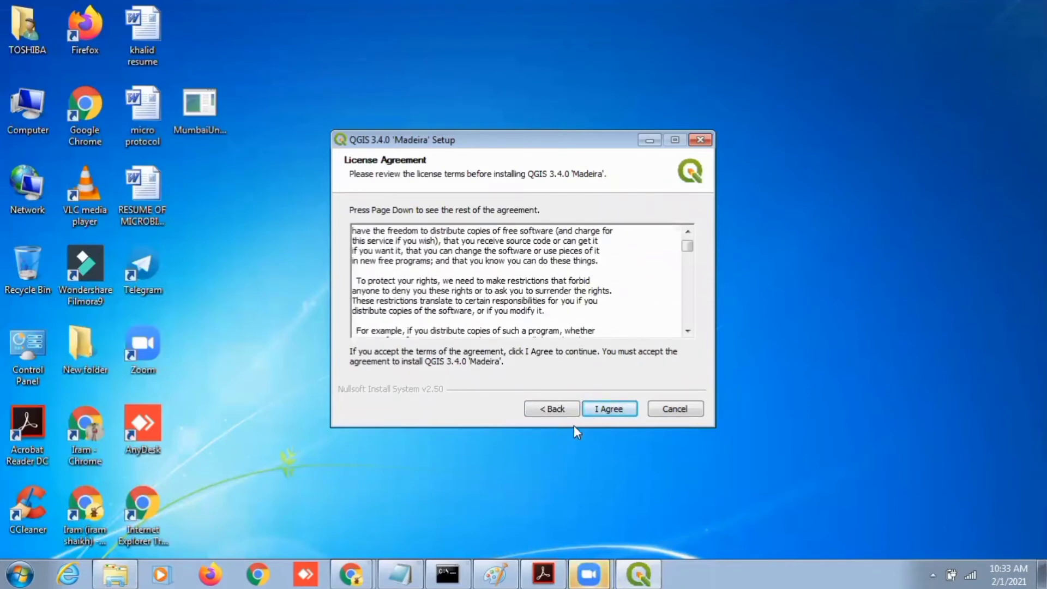
pyautogui.click(609, 409)
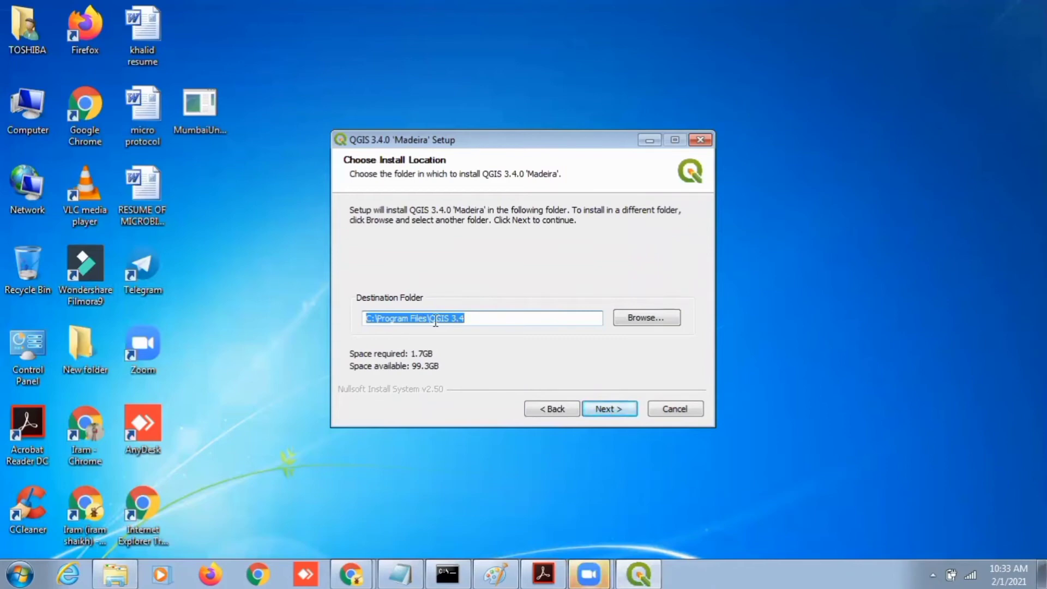
pyautogui.click(609, 408)
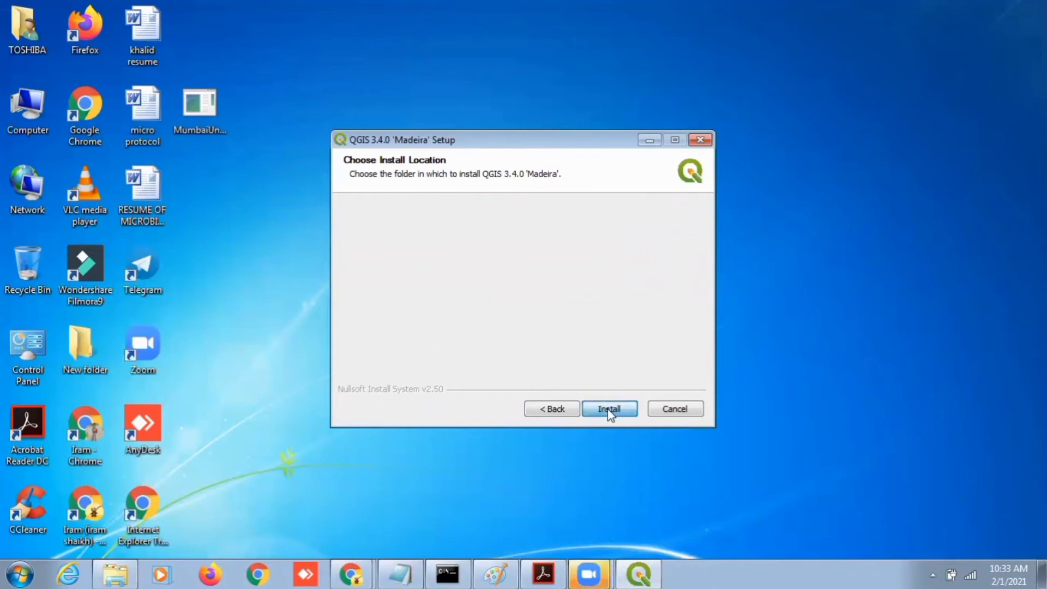
pyautogui.click(609, 408)
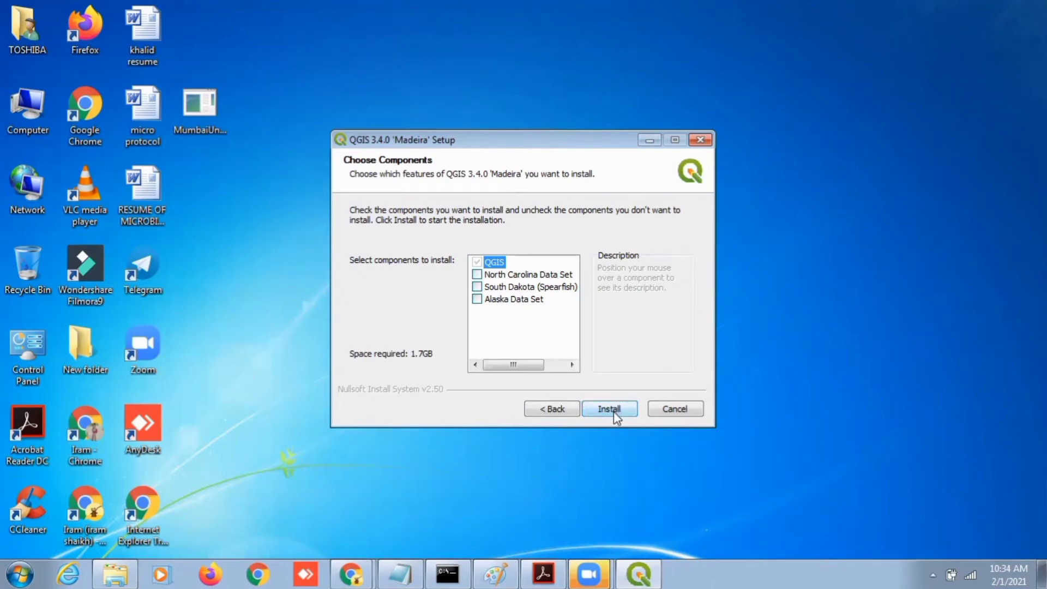
pyautogui.click(608, 409)
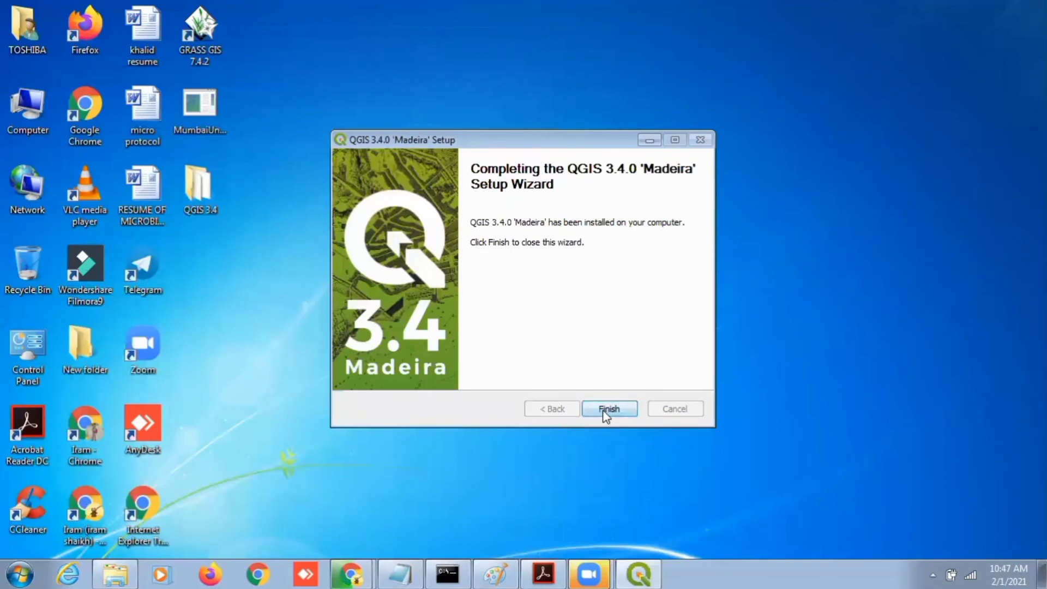
# Finish the setup wizard and start QGIS from the QGIS 3.4 desktop shortcut
pyautogui.click(607, 408)
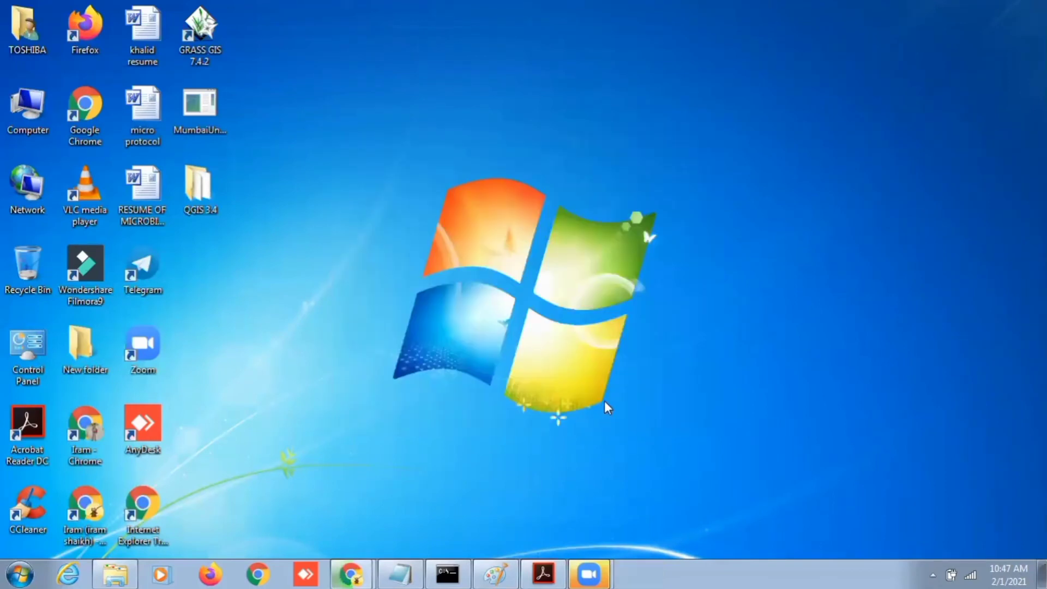
pyautogui.click(17, 574)
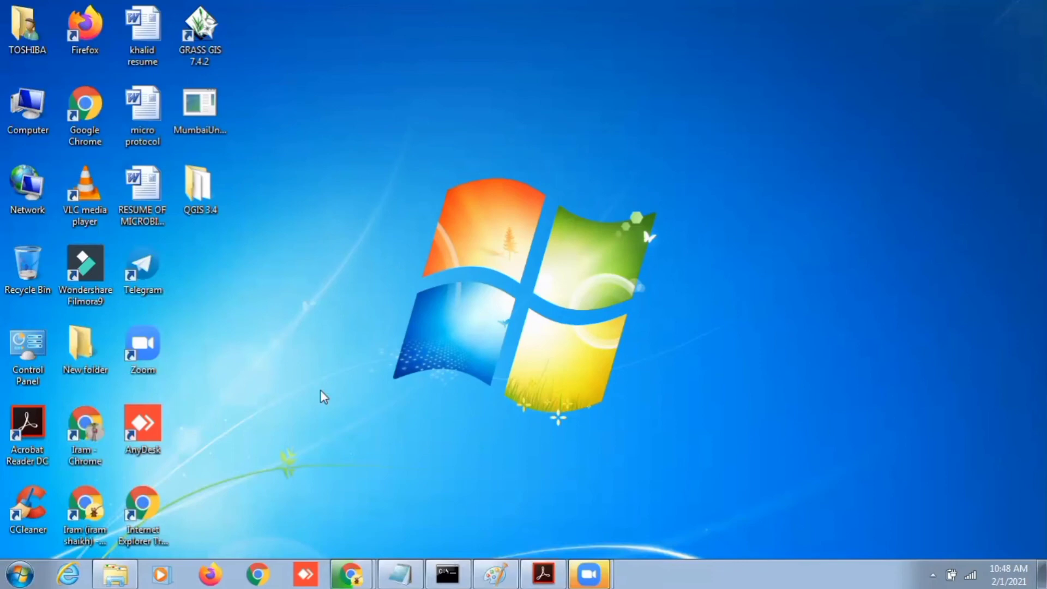
pyautogui.doubleClick(200, 183)
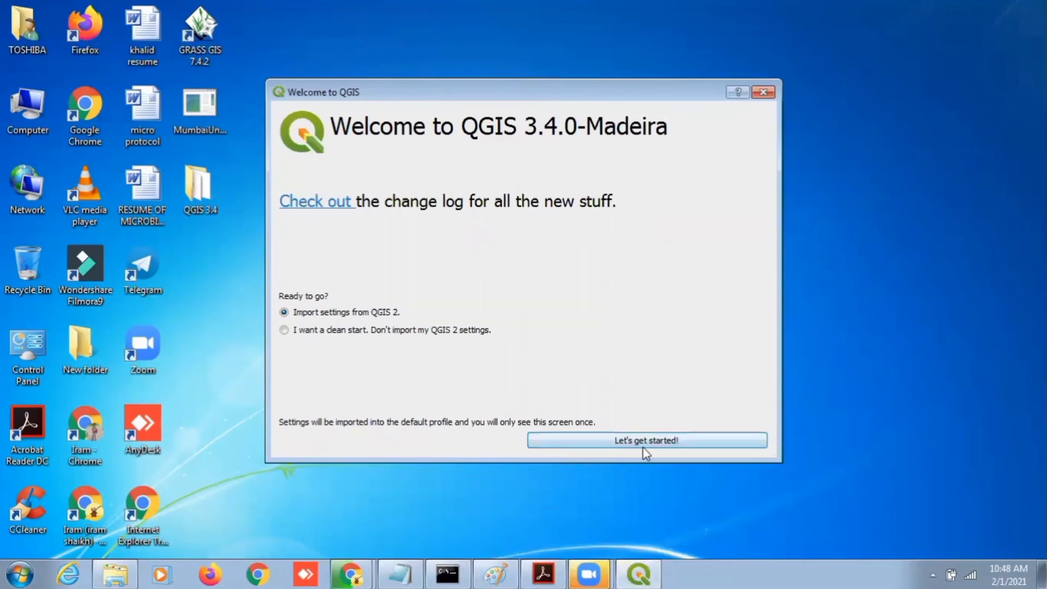
# Keep 'Import settings from QGIS 2' and continue with Let's get started!
pyautogui.click(645, 440)
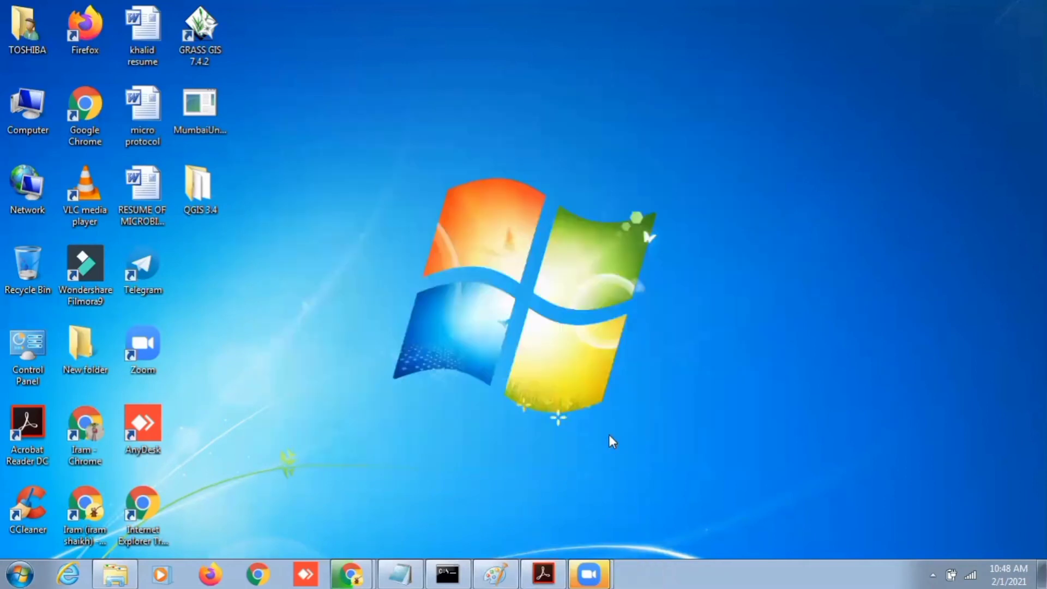
pyautogui.doubleClick(200, 191)
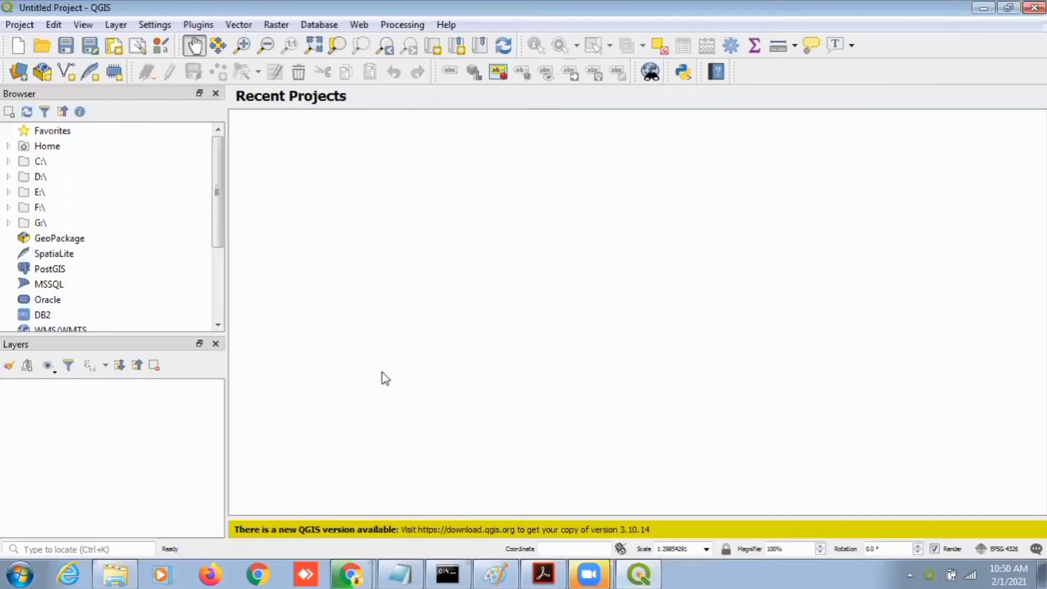
pyautogui.moveTo(344, 383)
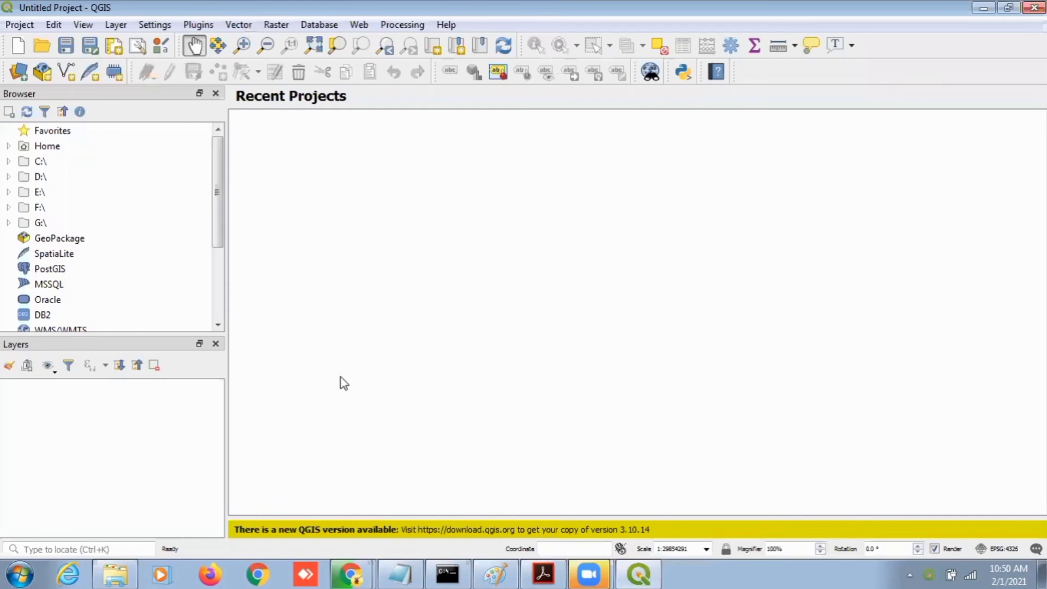